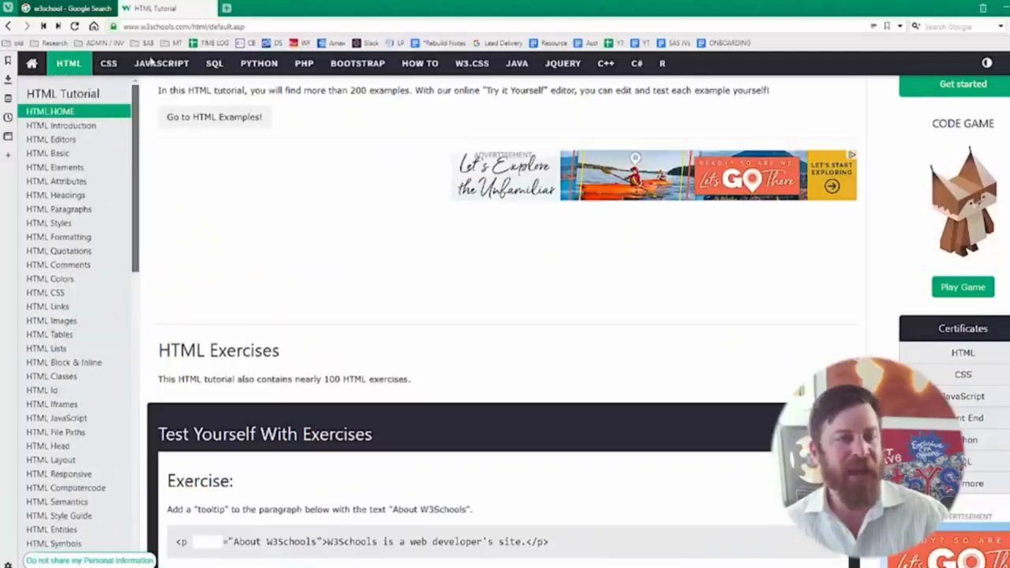
Look through the HTML sidebar and view the HTML browser support reference.
scroll("down", 3)
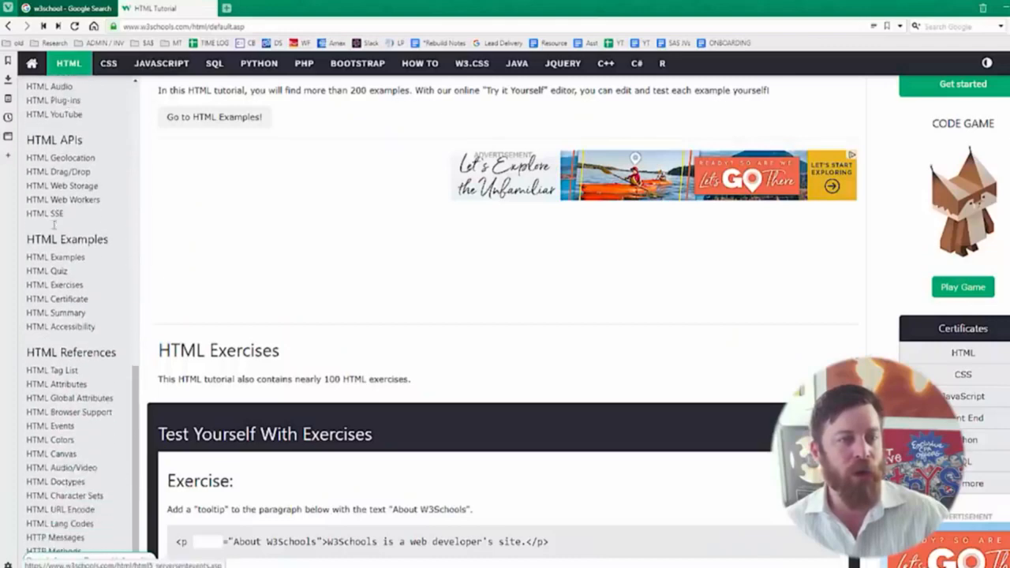
scroll("down", 3)
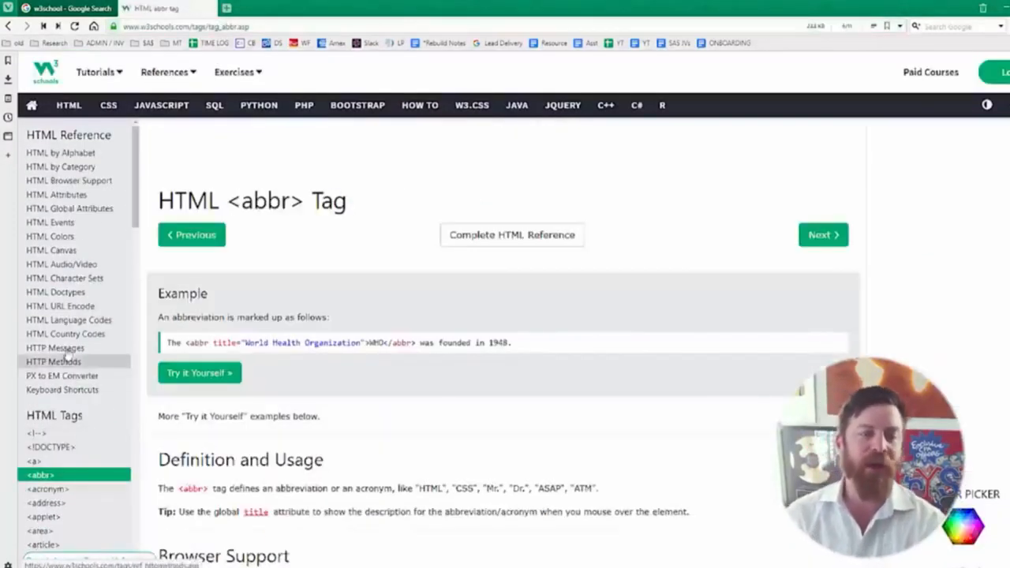
left_click(69, 180)
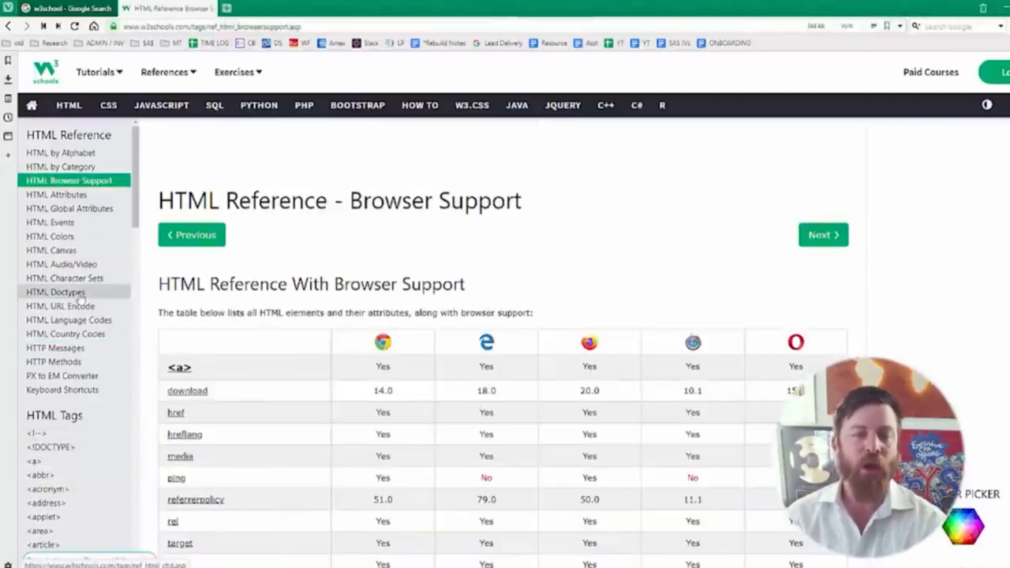
Visit the CSS and PHP tutorials, ending on the SQL Tutorial page.
left_click(62, 376)
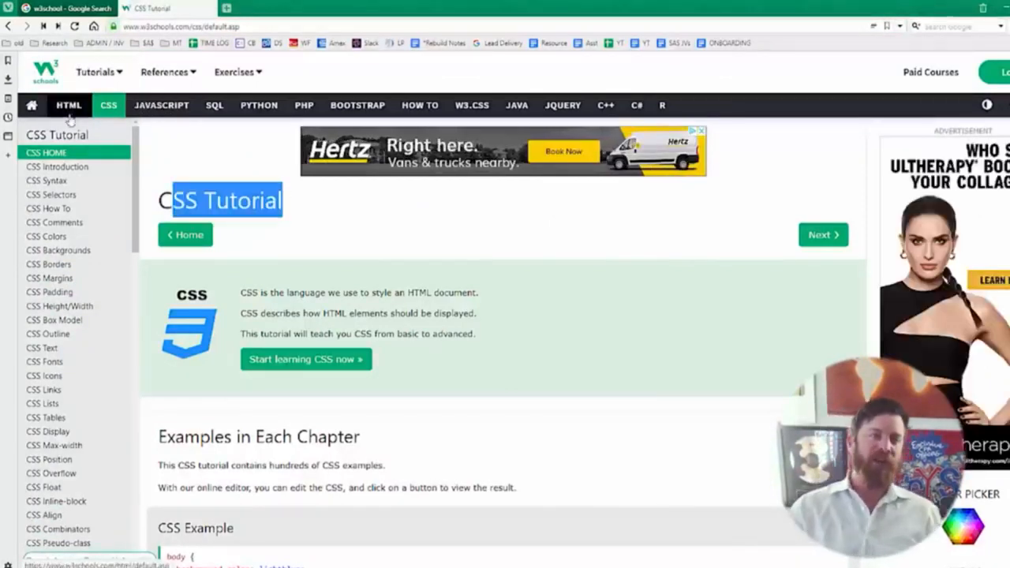
left_click(304, 104)
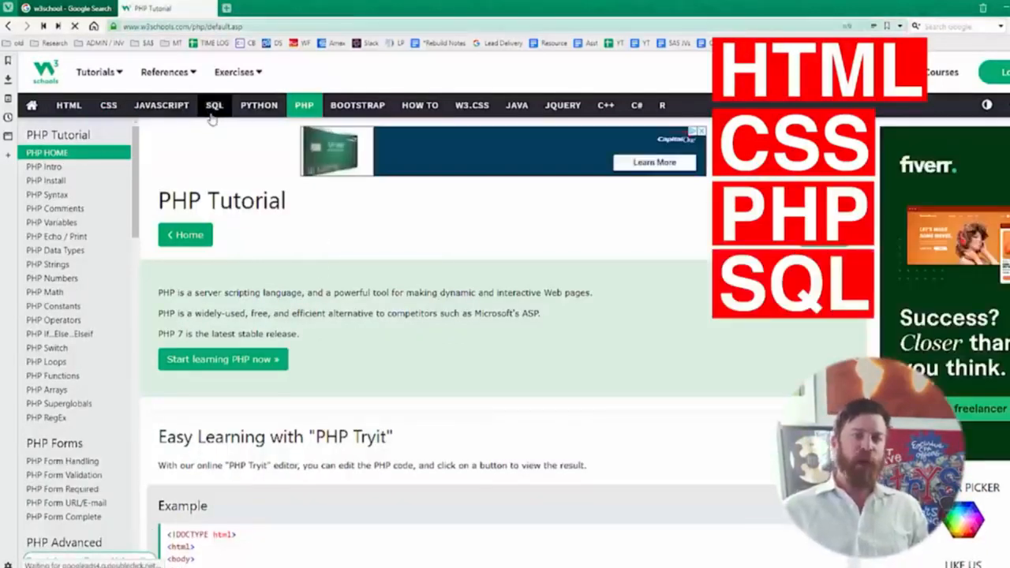
left_click(215, 104)
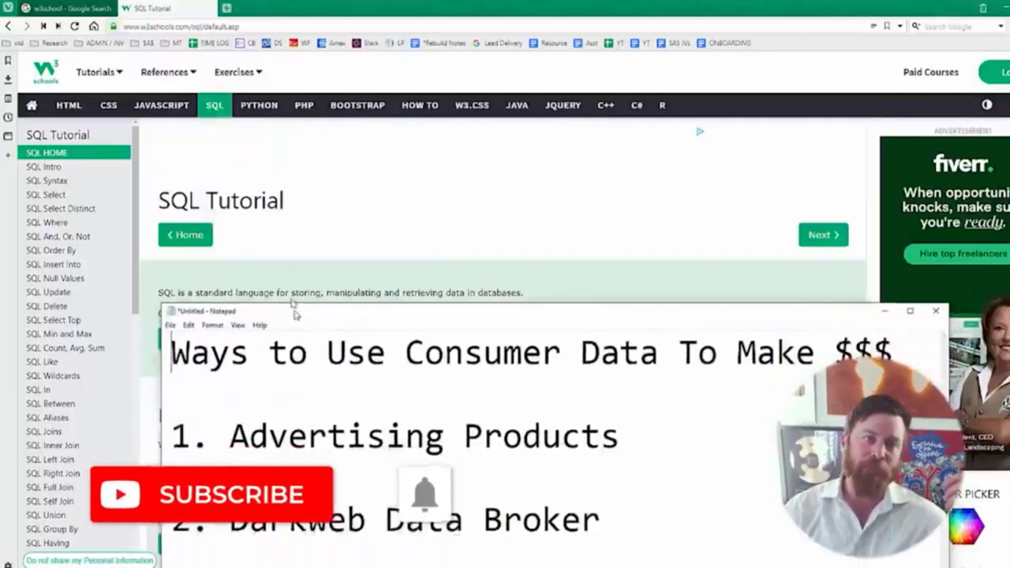
Bring the Notepad list forward and place the cursor at item 3's ??? placeholder.
left_click(221, 495)
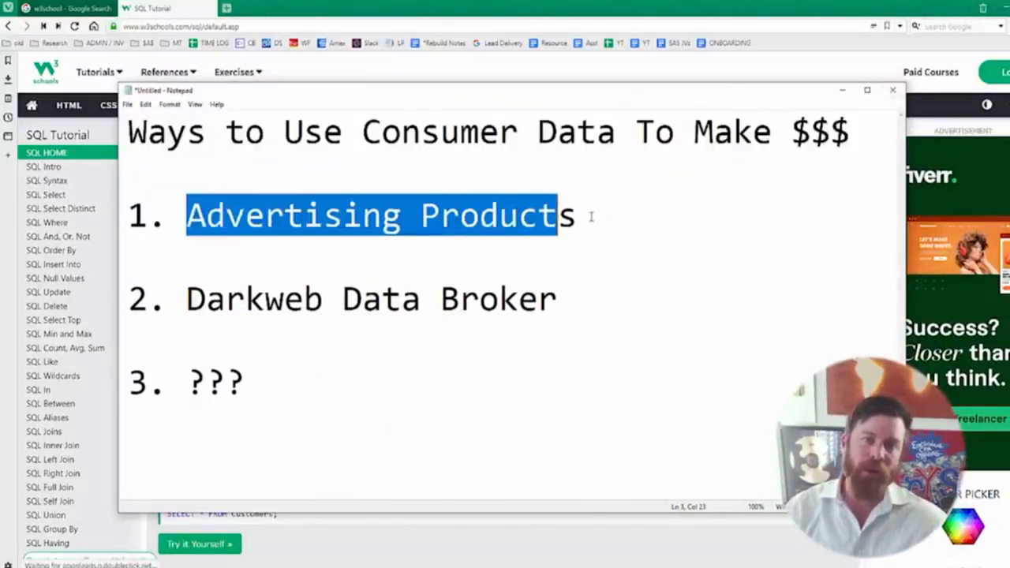
left_click(584, 214)
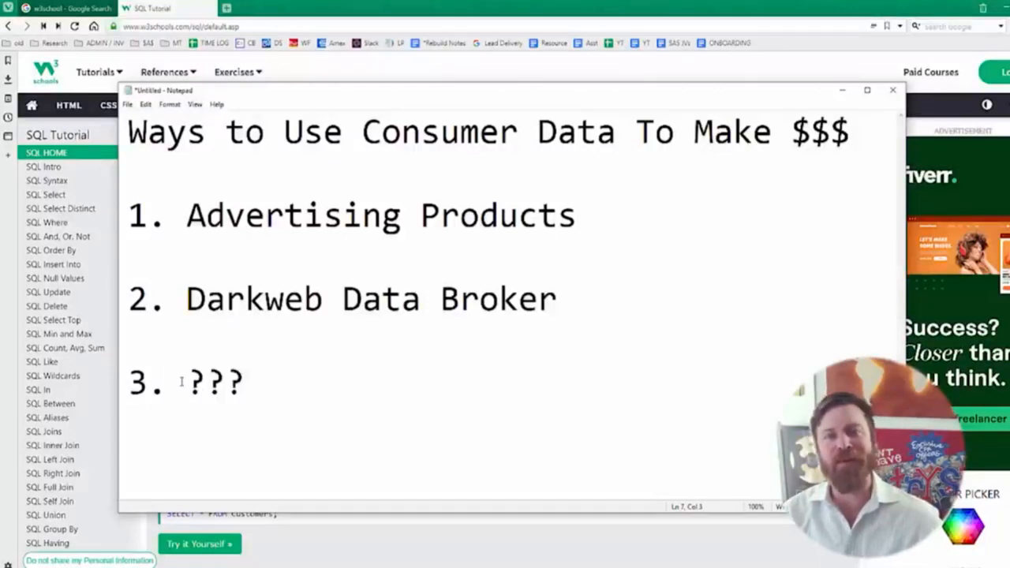
Make item 3 read 'Detective' in place of the ??? placeholder.
type("D")
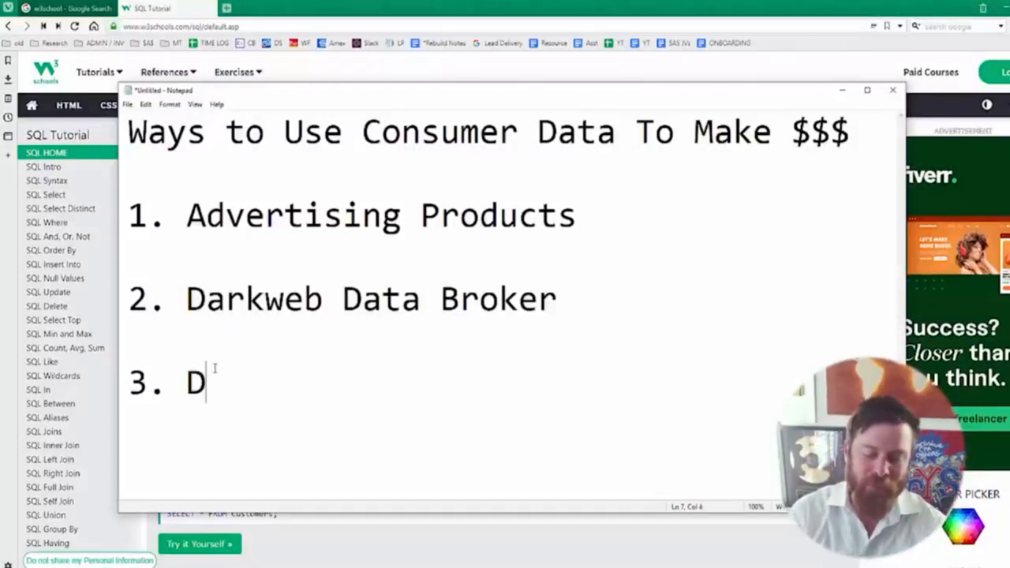
type("etective")
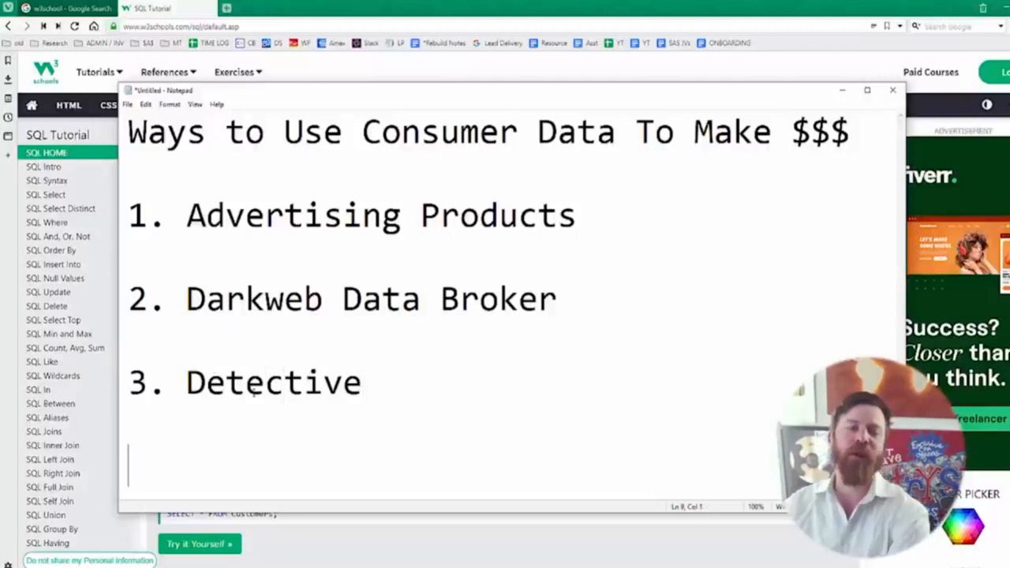
double_click(268, 384)
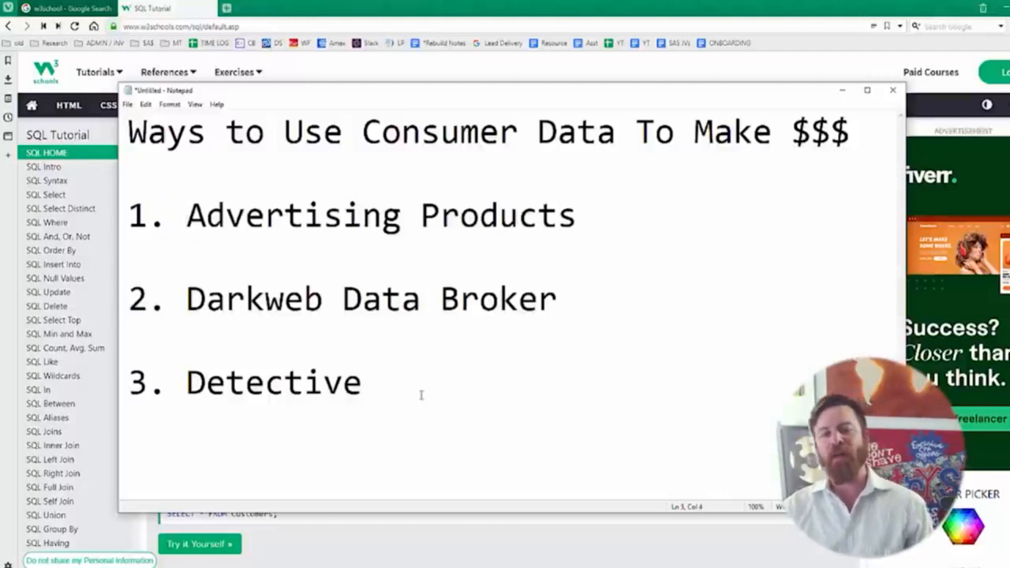
double_click(269, 384)
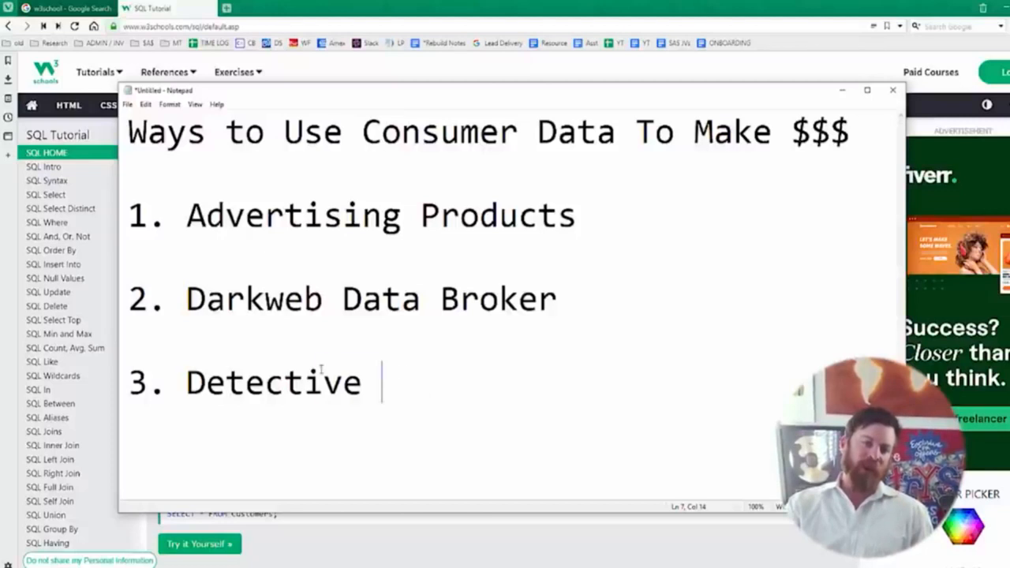
Position the cursor after 'Advertising Products' to begin the '--- FB =' sub-note.
double_click(268, 384)
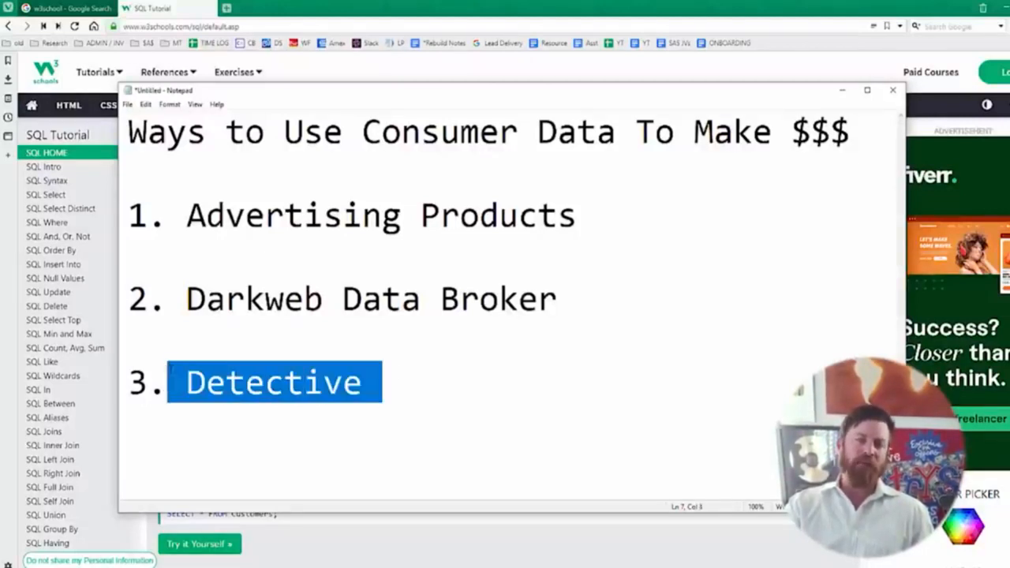
left_click(388, 391)
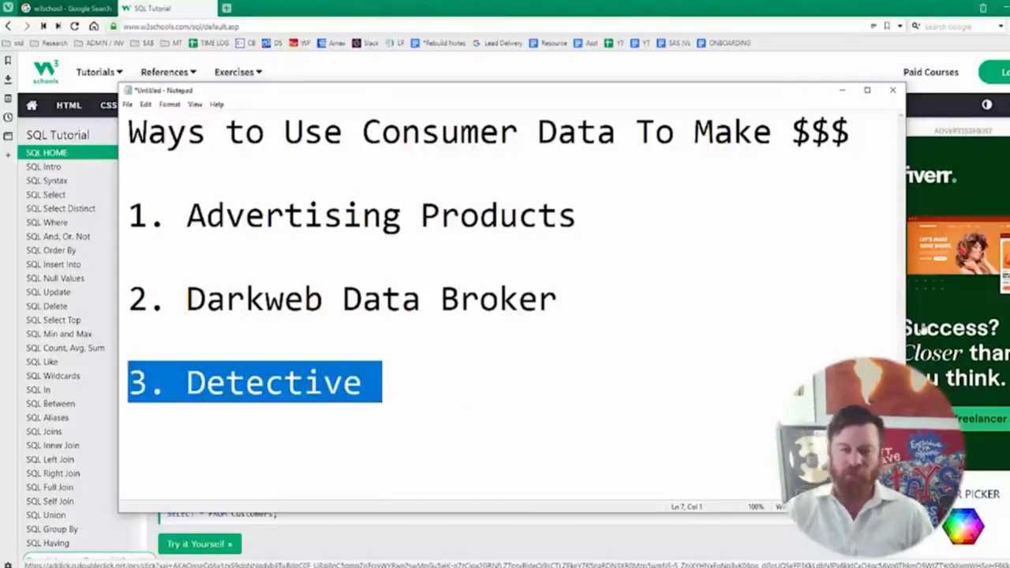
left_click(619, 313)
type("--- FB =")
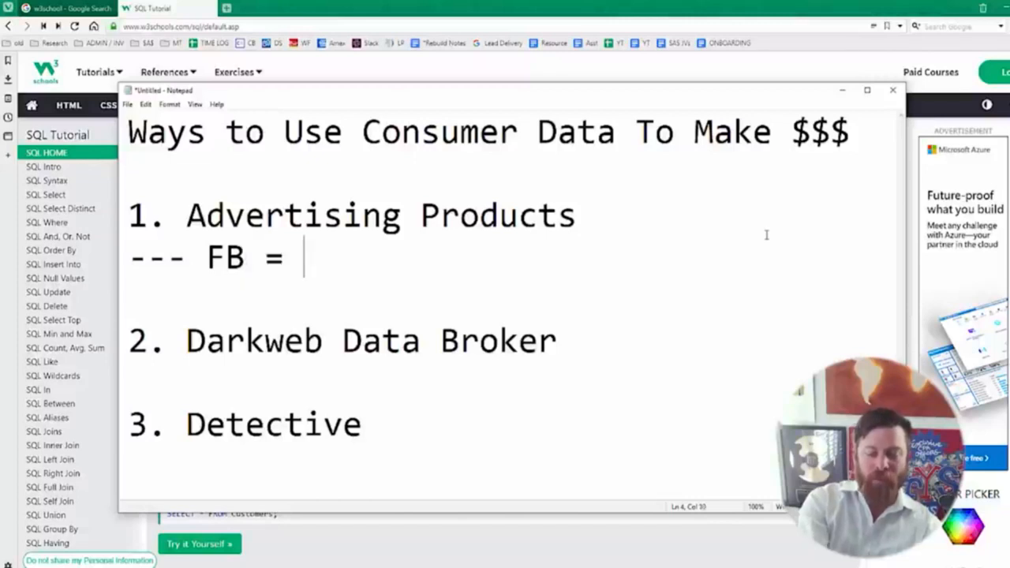
Finish the FB sub-note as 'upload data/email/#s'.
type("uplo")
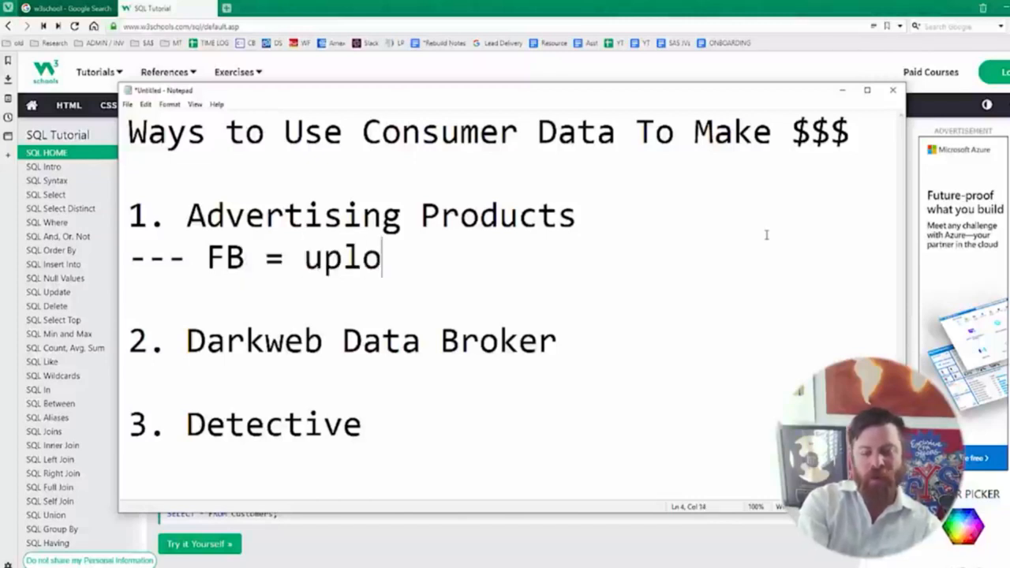
type("ad dat")
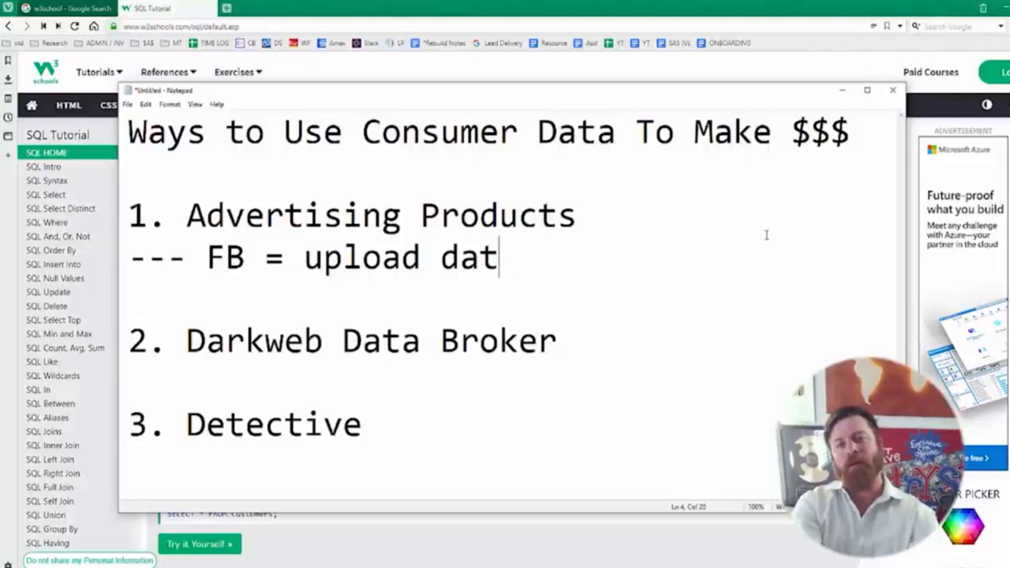
type("a")
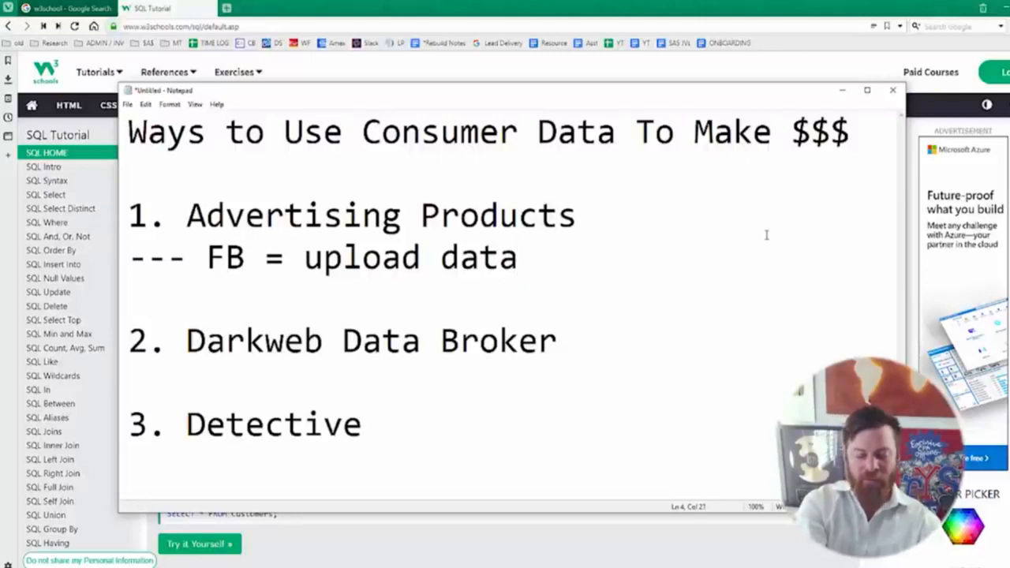
type("/email/#")
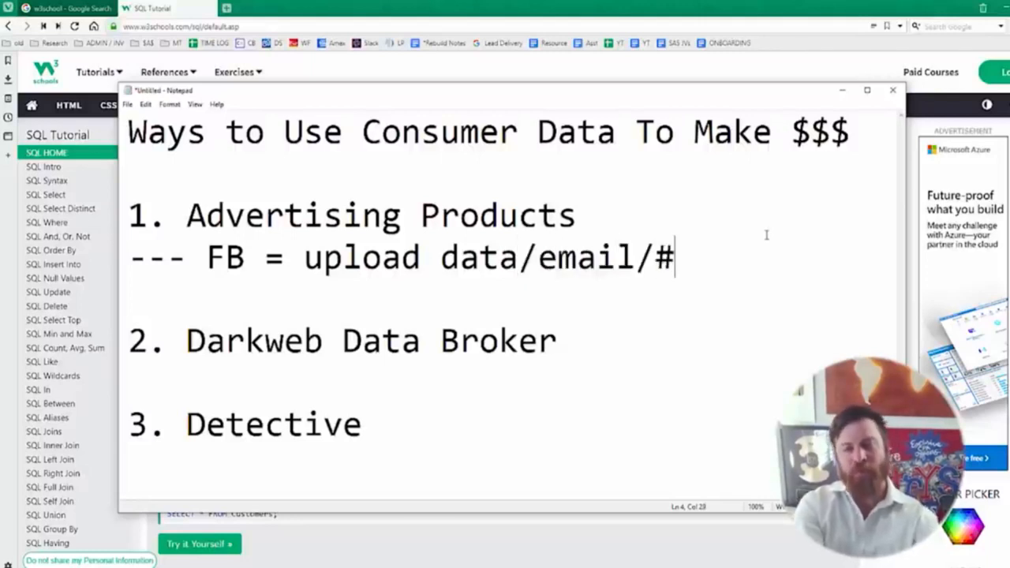
type("s")
type("---")
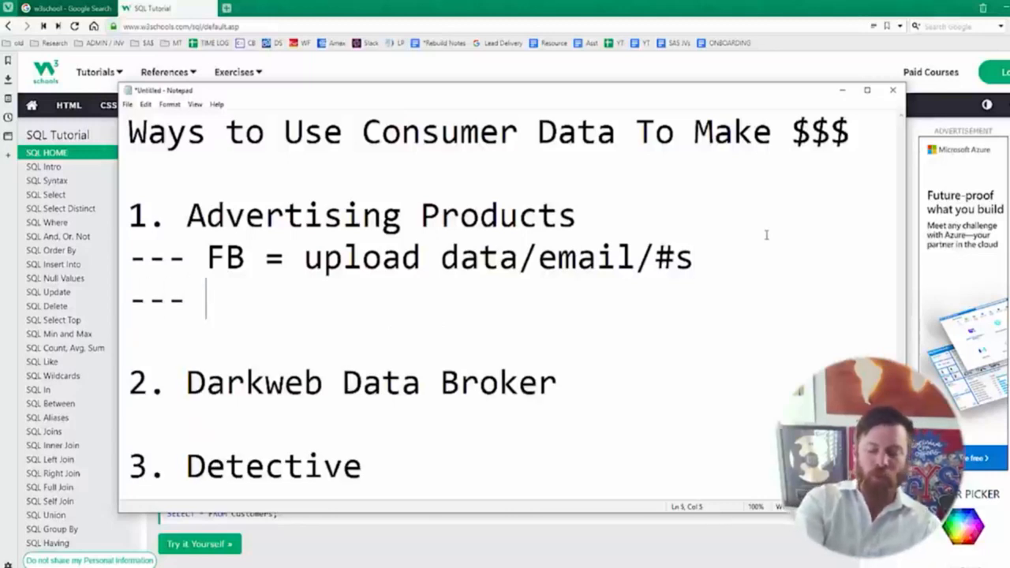
Add a '--- google' sub-note continuing with '-- lots o'.
type("google")
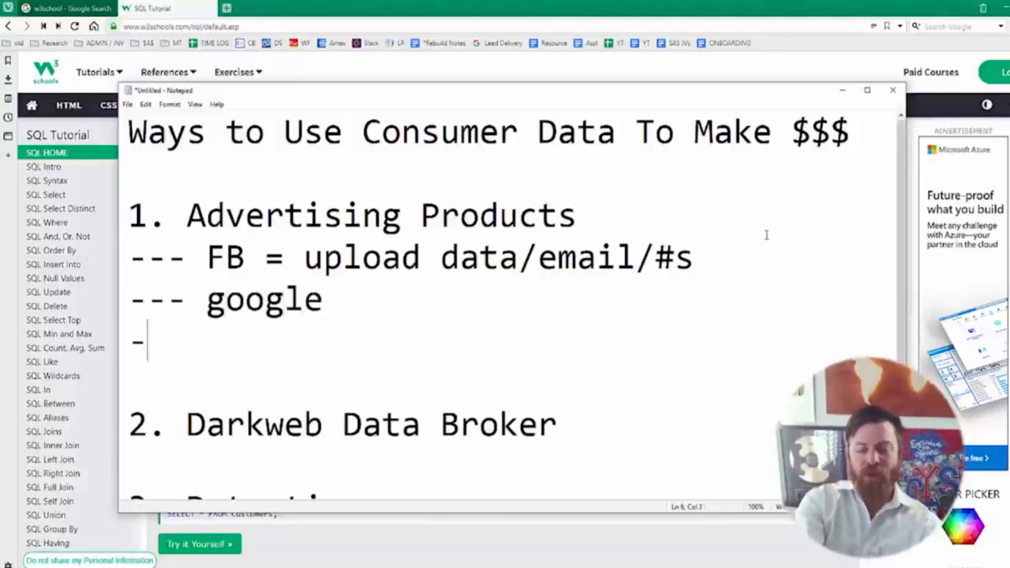
type("-- lots o")
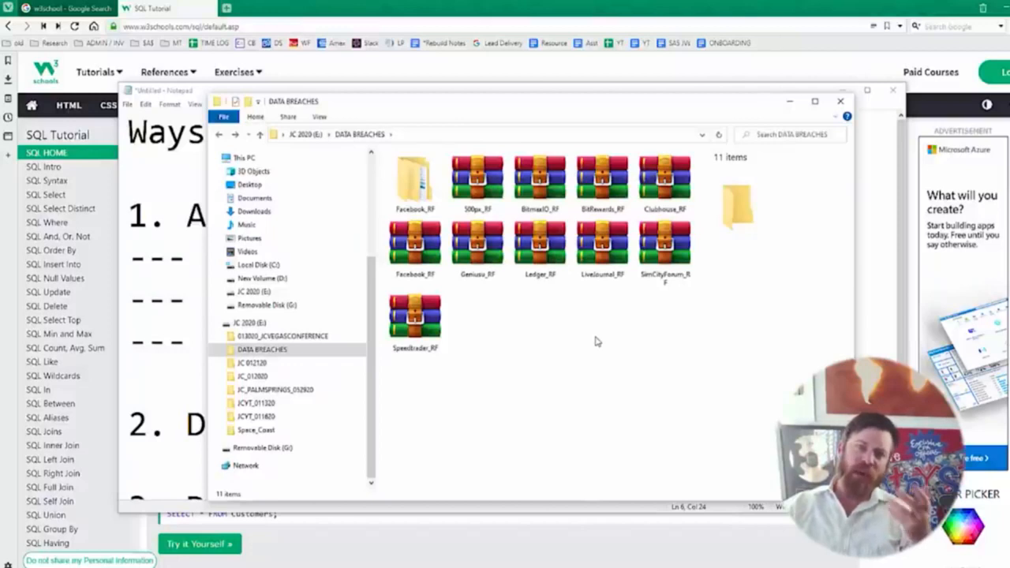
mouse_move(681, 316)
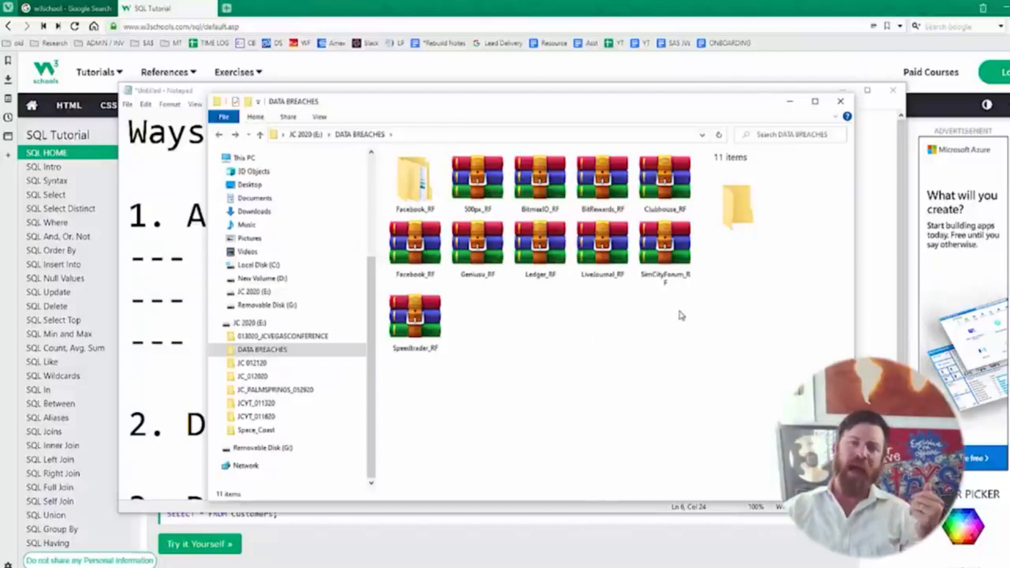